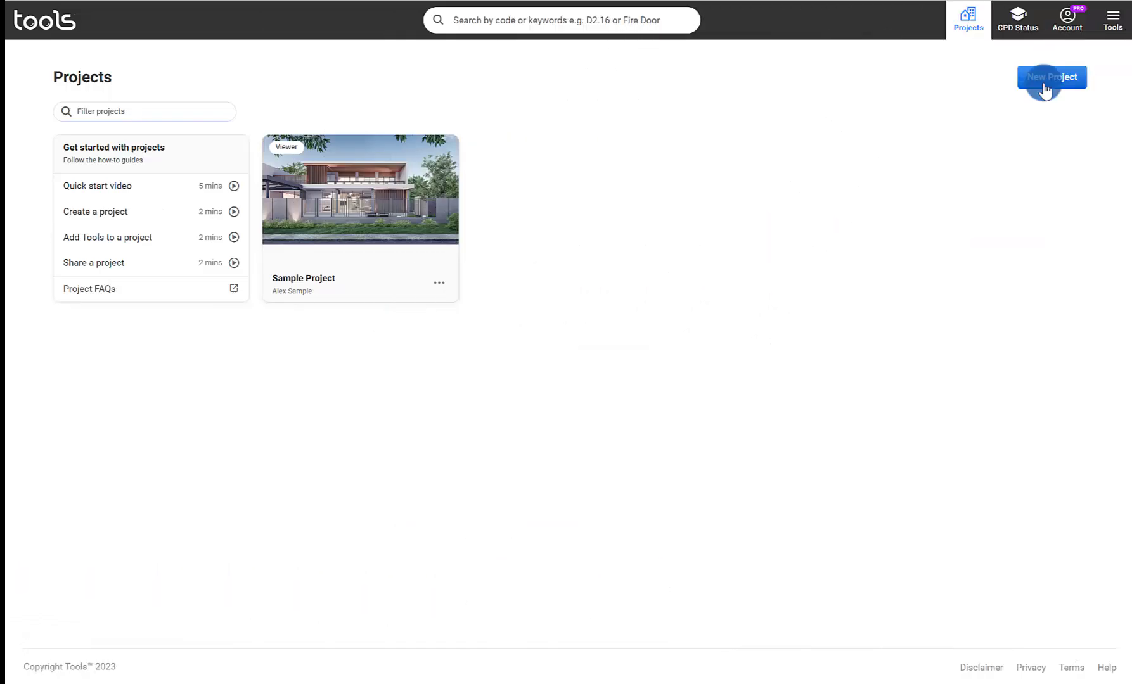
Create the project 'Avoca Beach House' for client Joan Smith.
click(1051, 77)
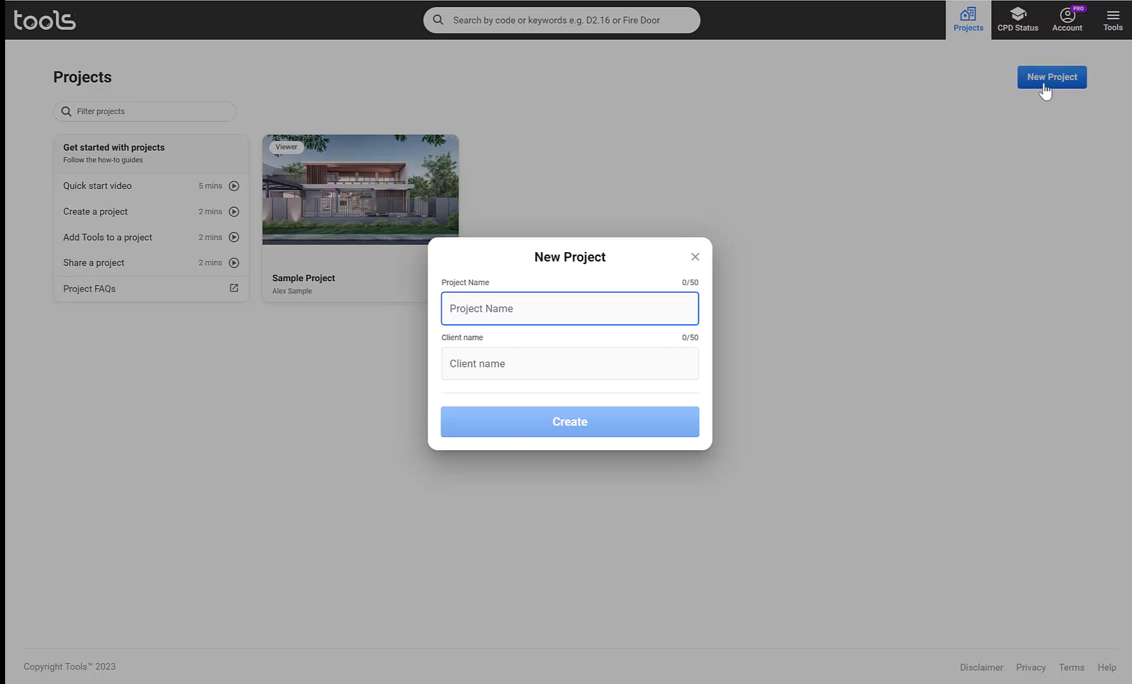
text(Avoca Beach)
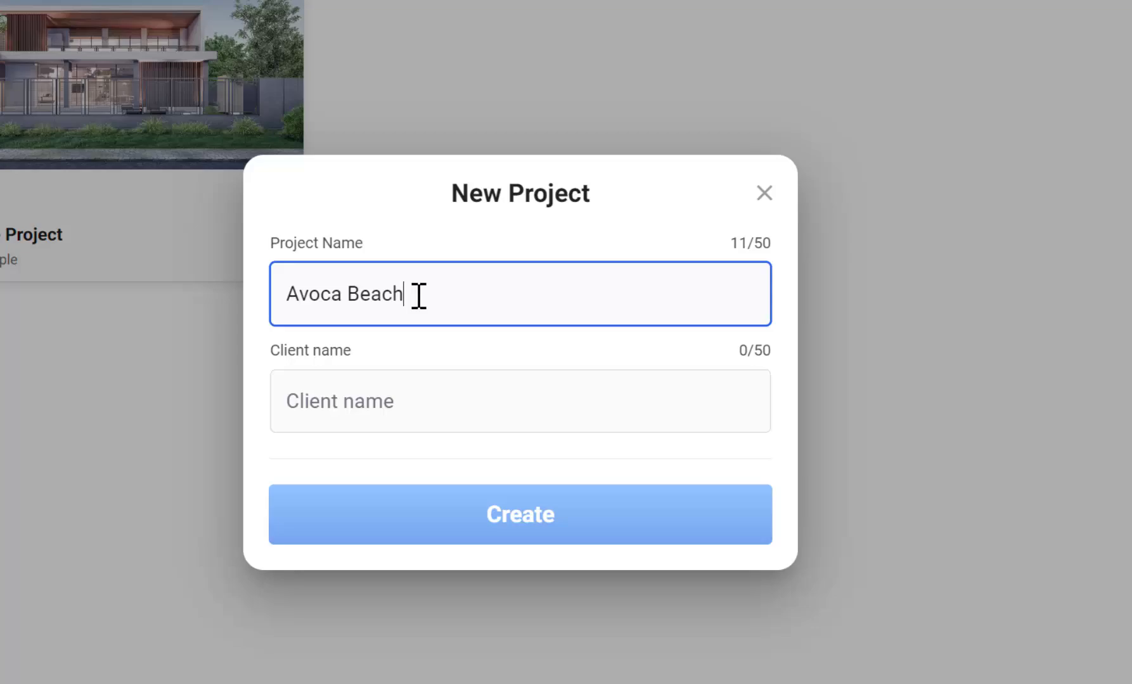
click(592, 465)
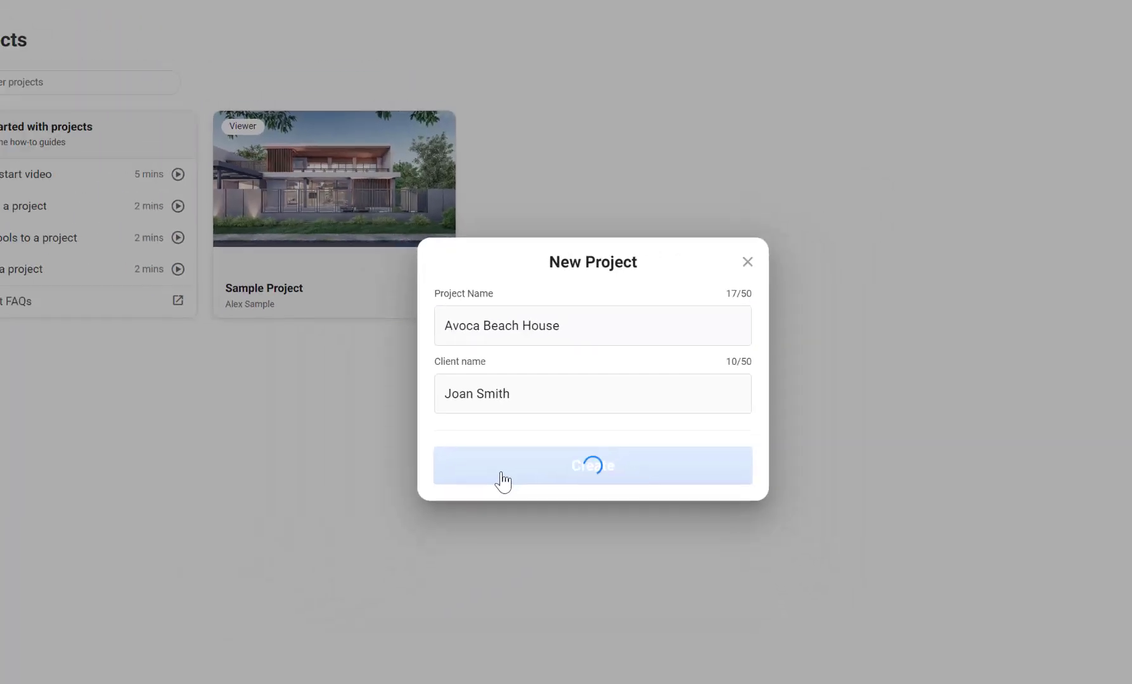
click(592, 466)
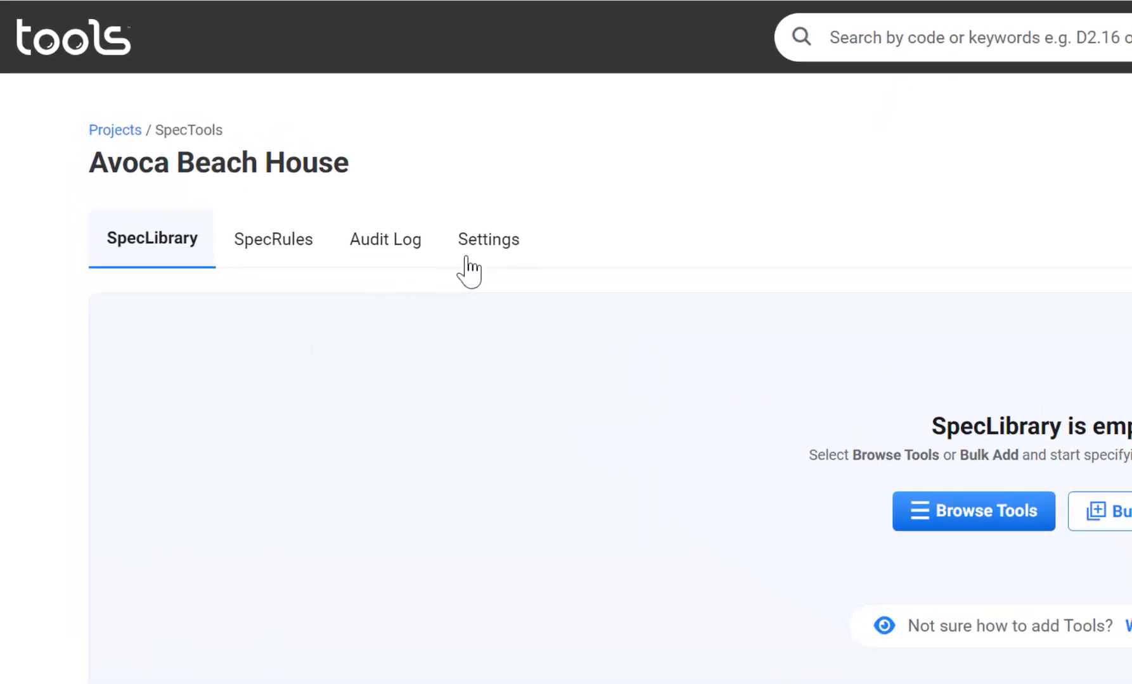
In project settings, set reference ABC123 and add a house-model thumbnail.
click(488, 239)
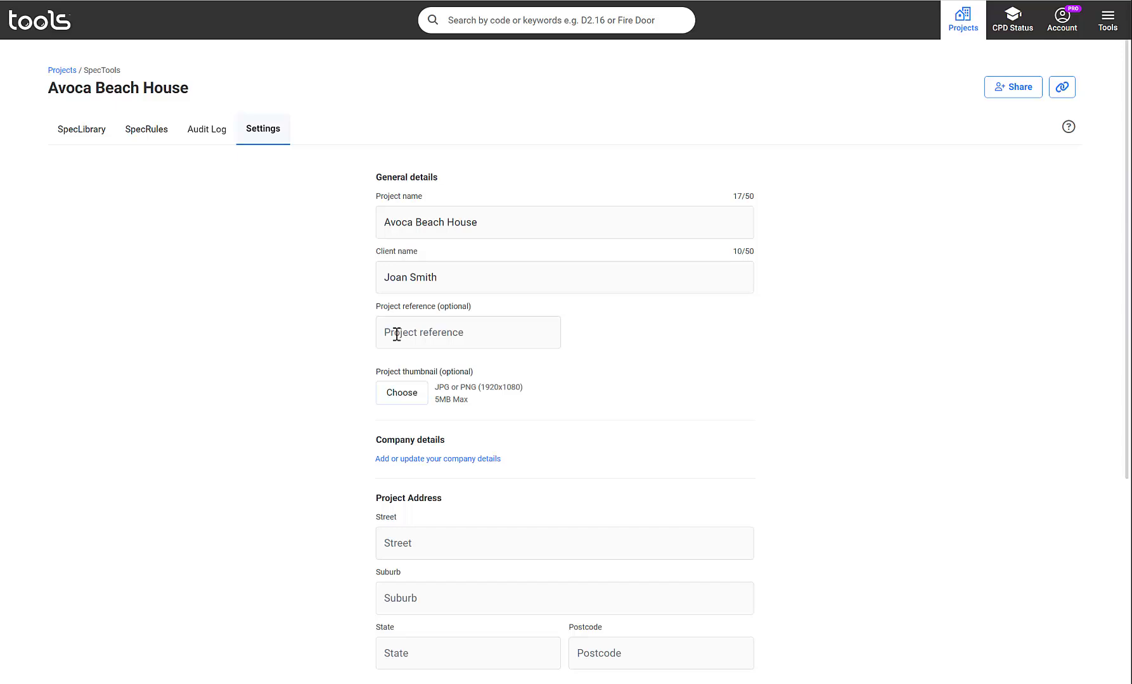
text(ABC123)
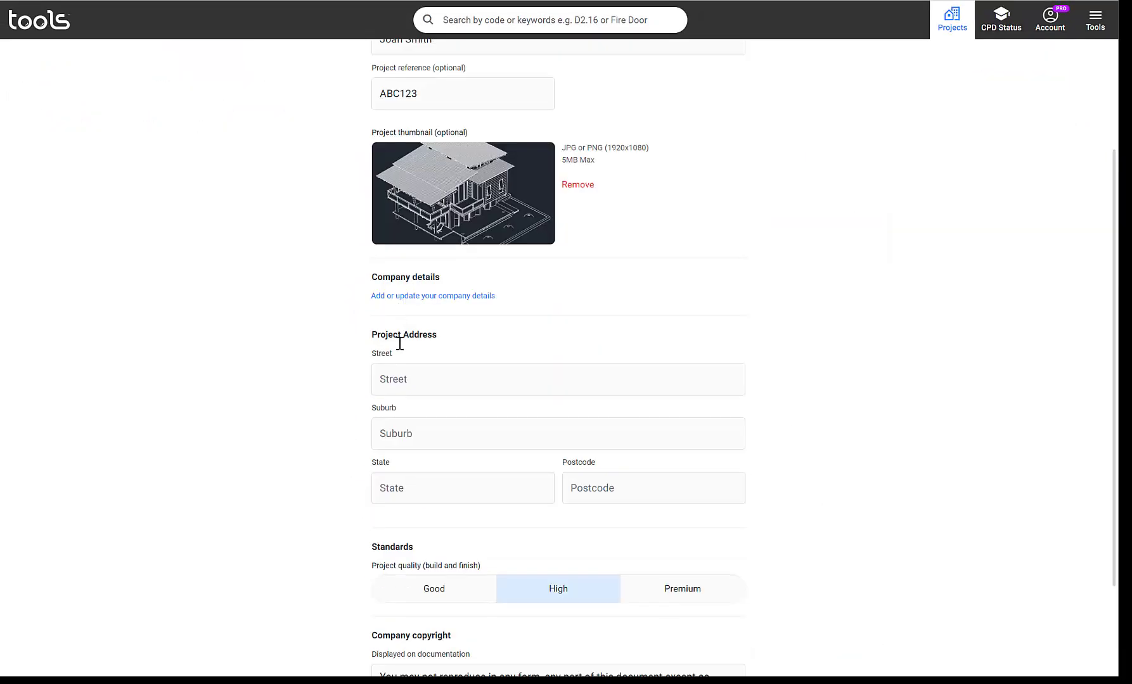
Enter address 123 Smith St, Terrigal NSW 2260, choose Premium quality, and save.
text(123 Smith)
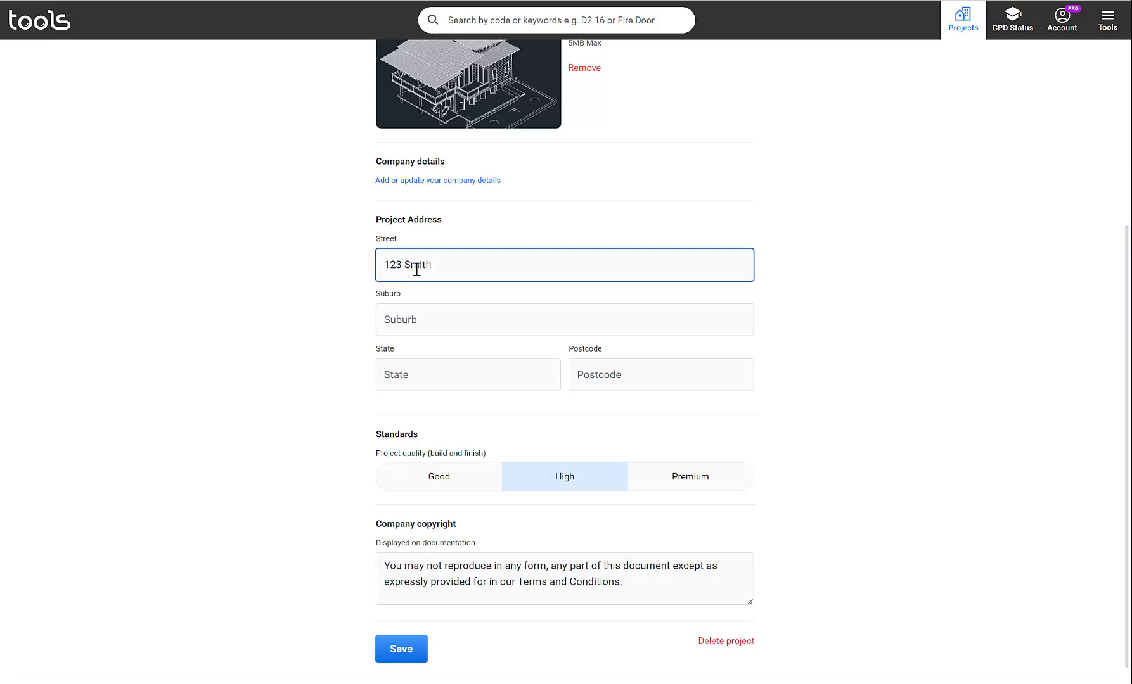
text(2260)
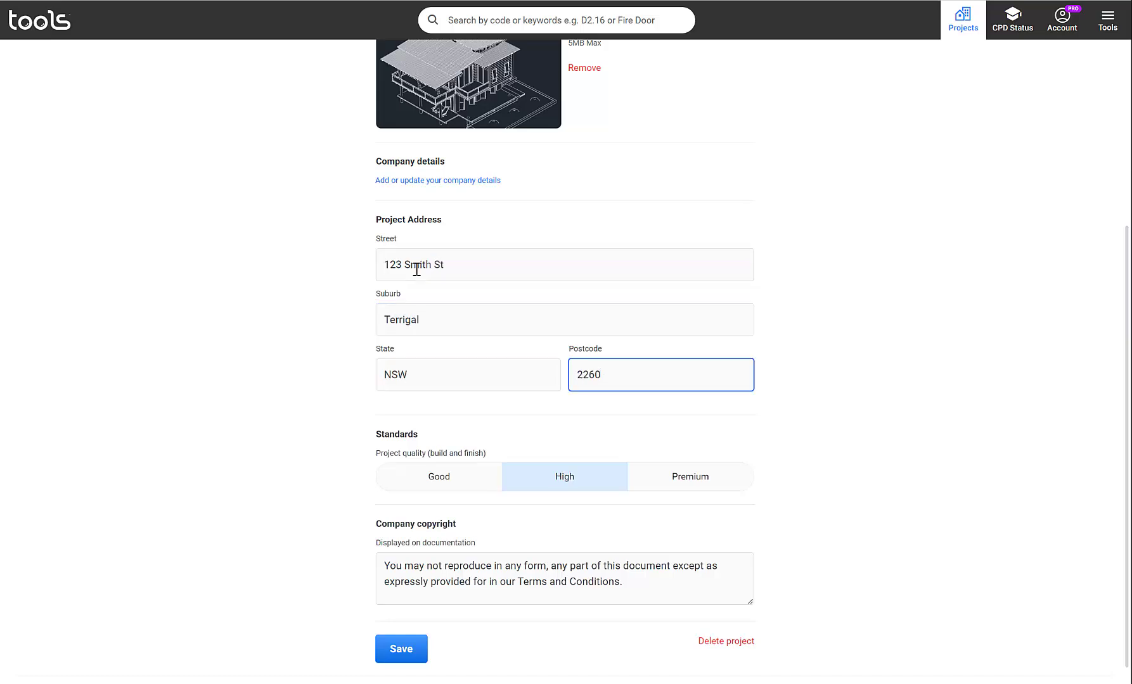
scroll(down, 3)
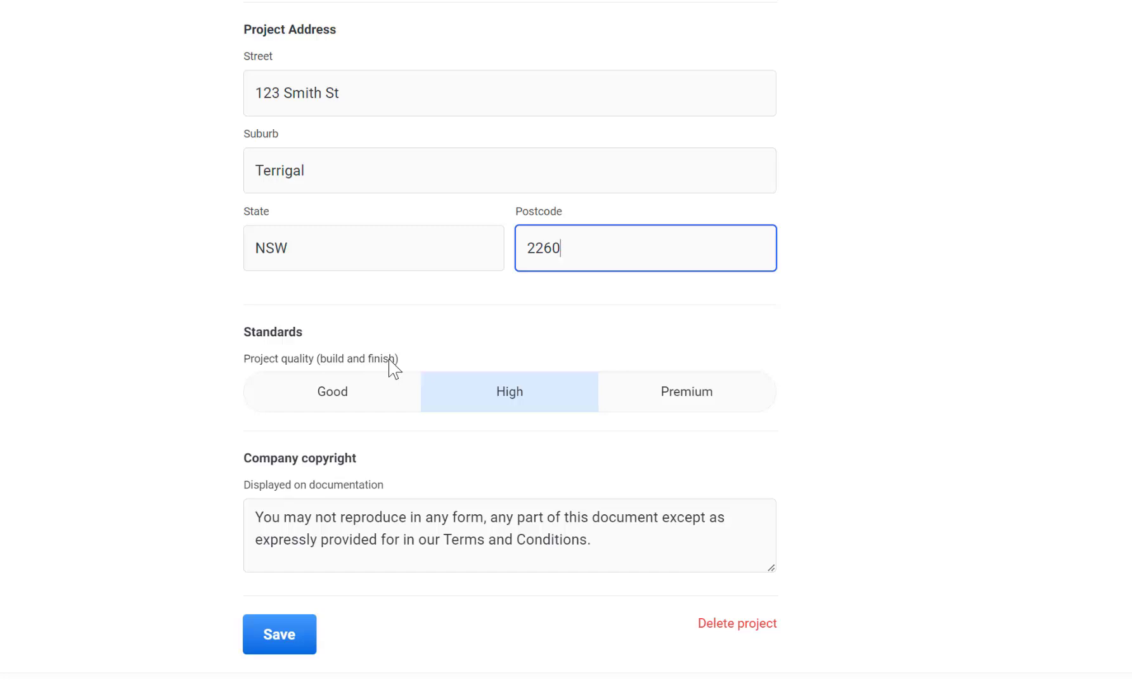
mouse_move(731, 409)
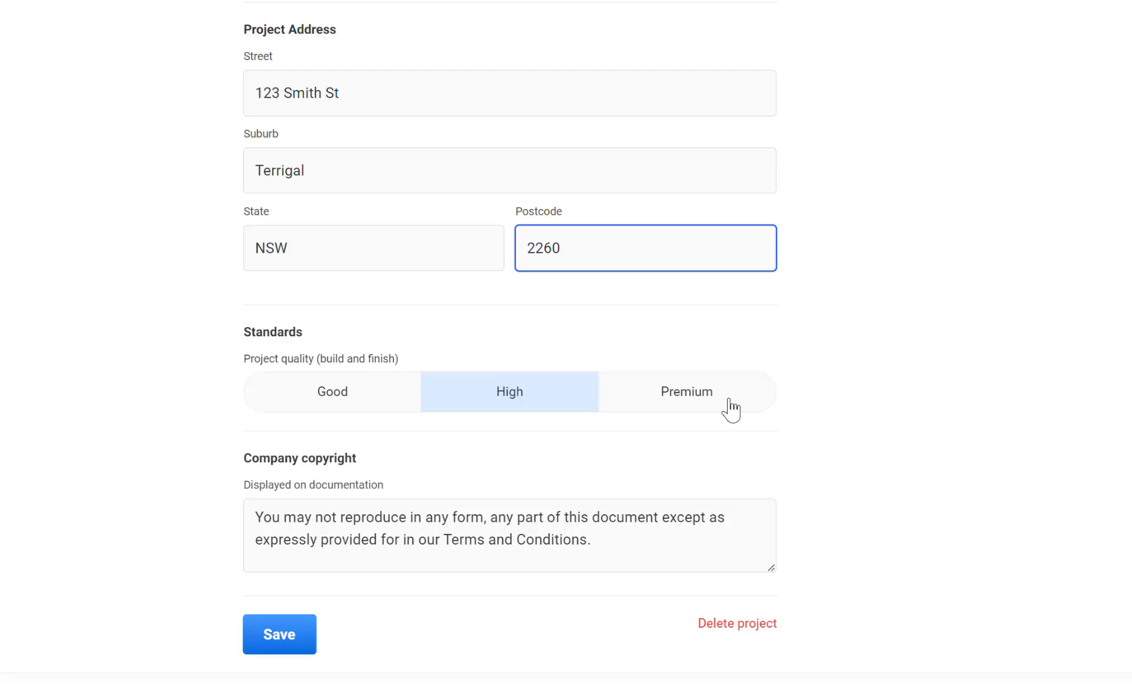
click(686, 393)
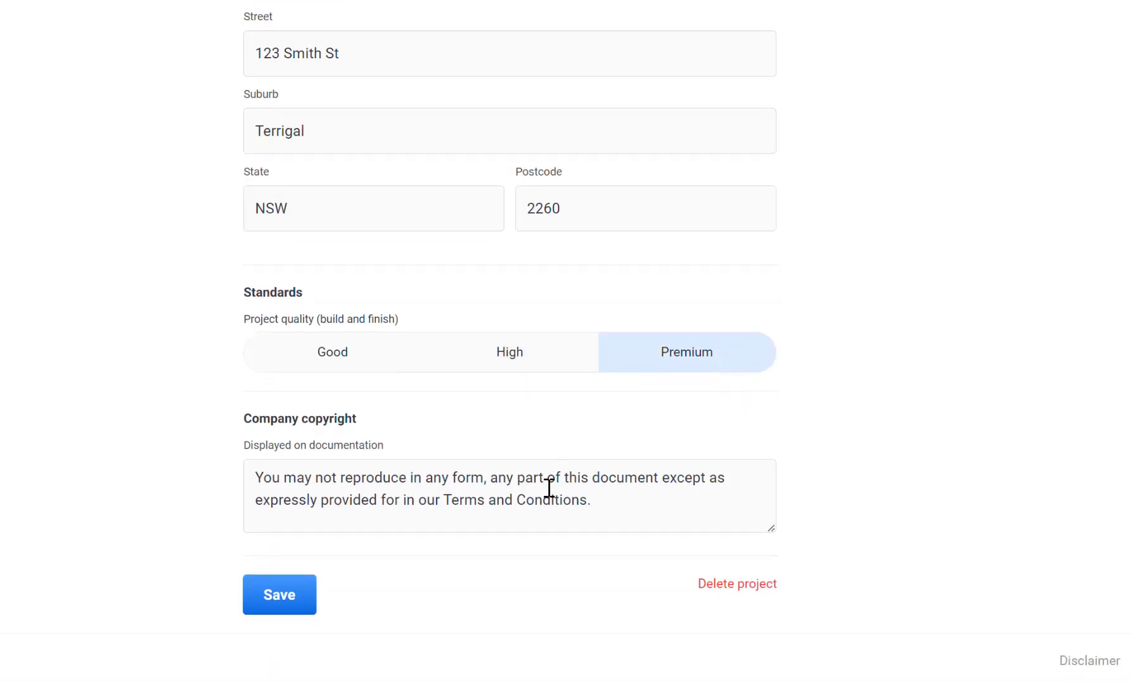
mouse_move(400, 579)
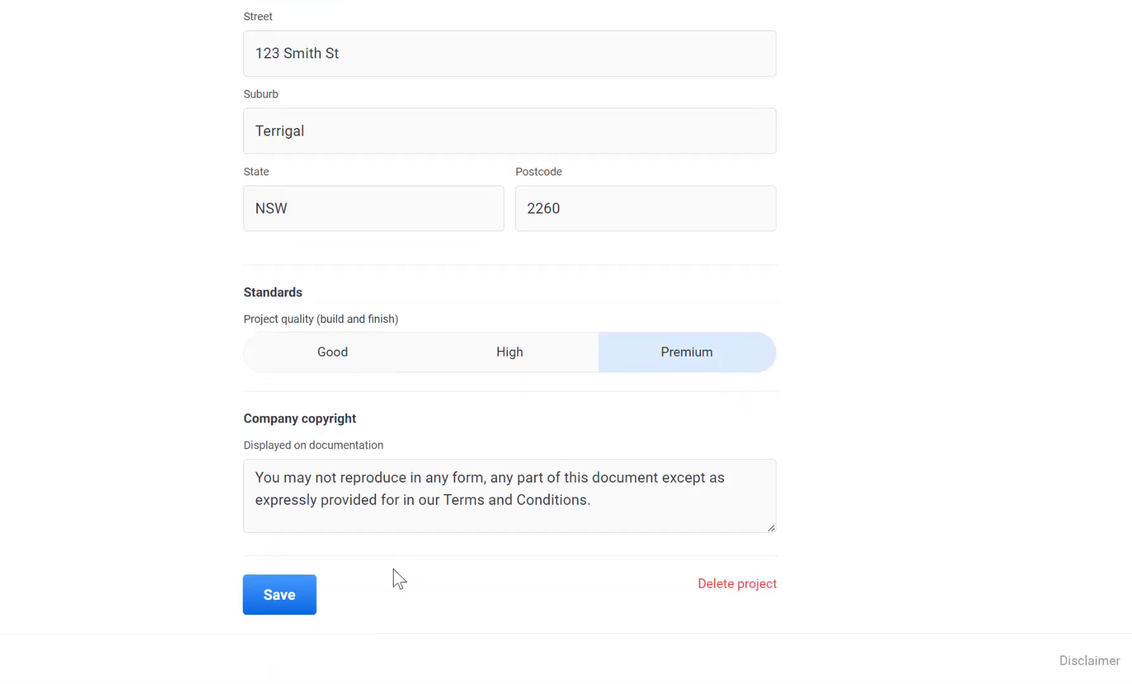
click(279, 595)
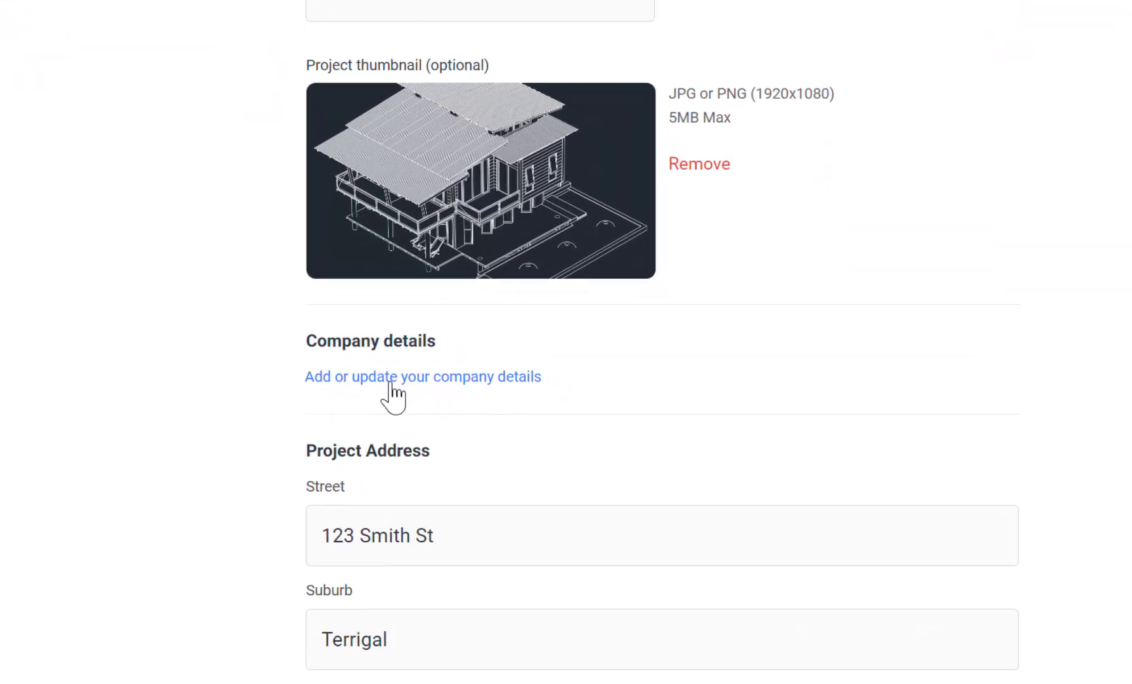
Save company branding with trading name 'Fancy House Company' and its logo.
click(422, 376)
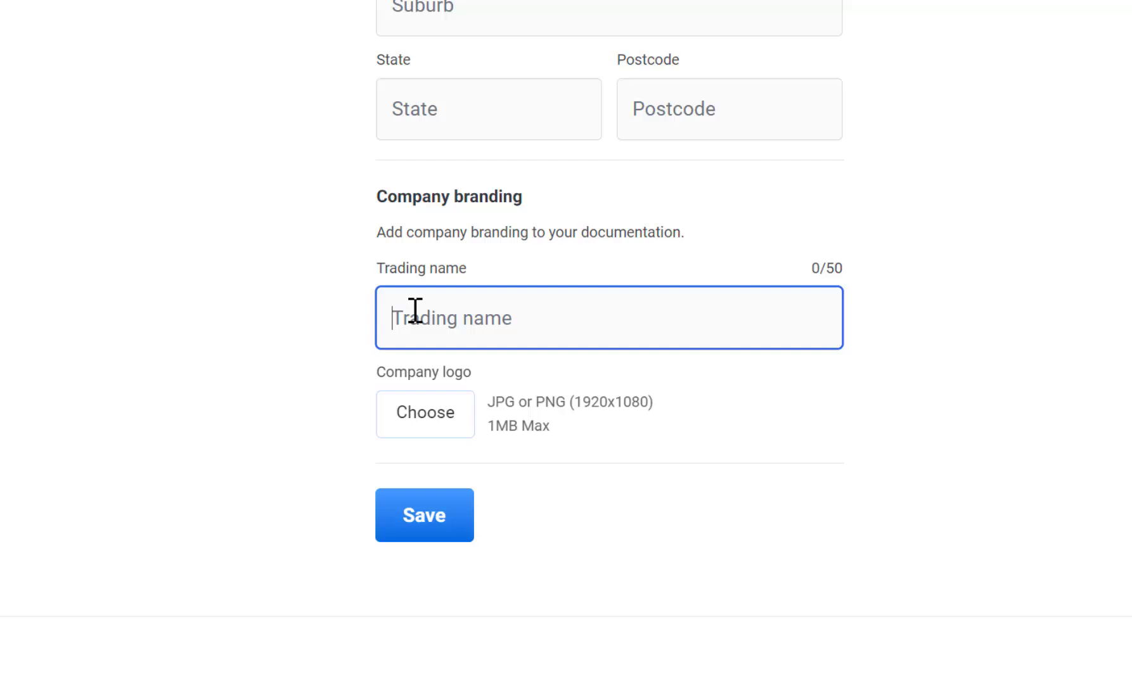
text(Fancy House Company)
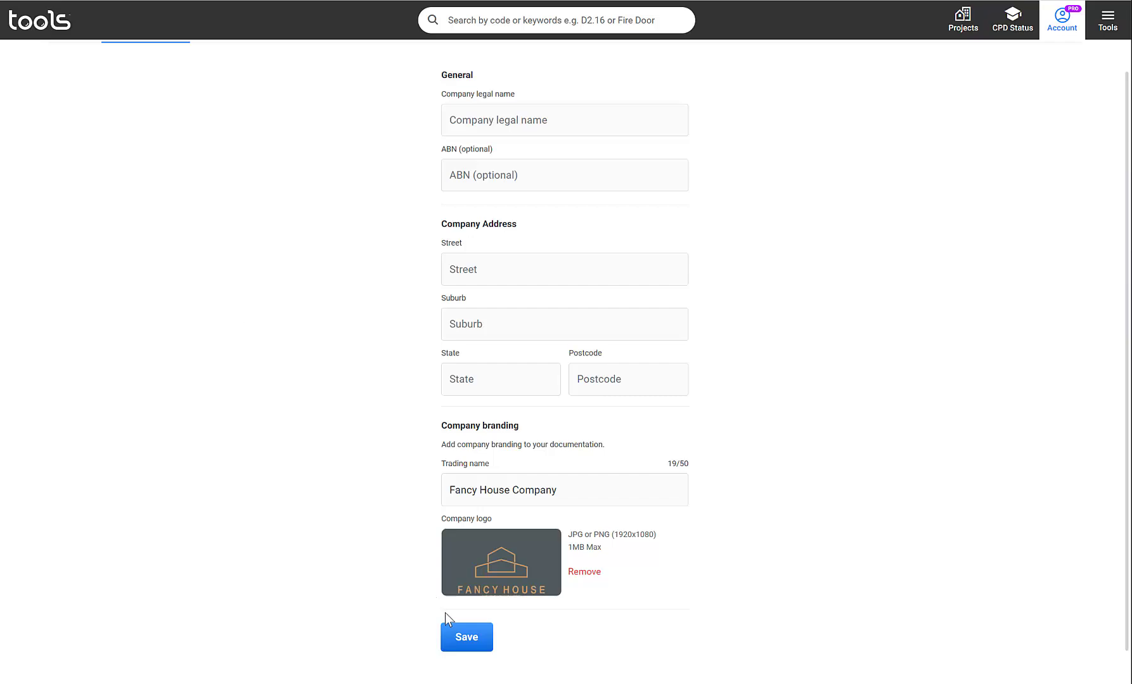
click(962, 21)
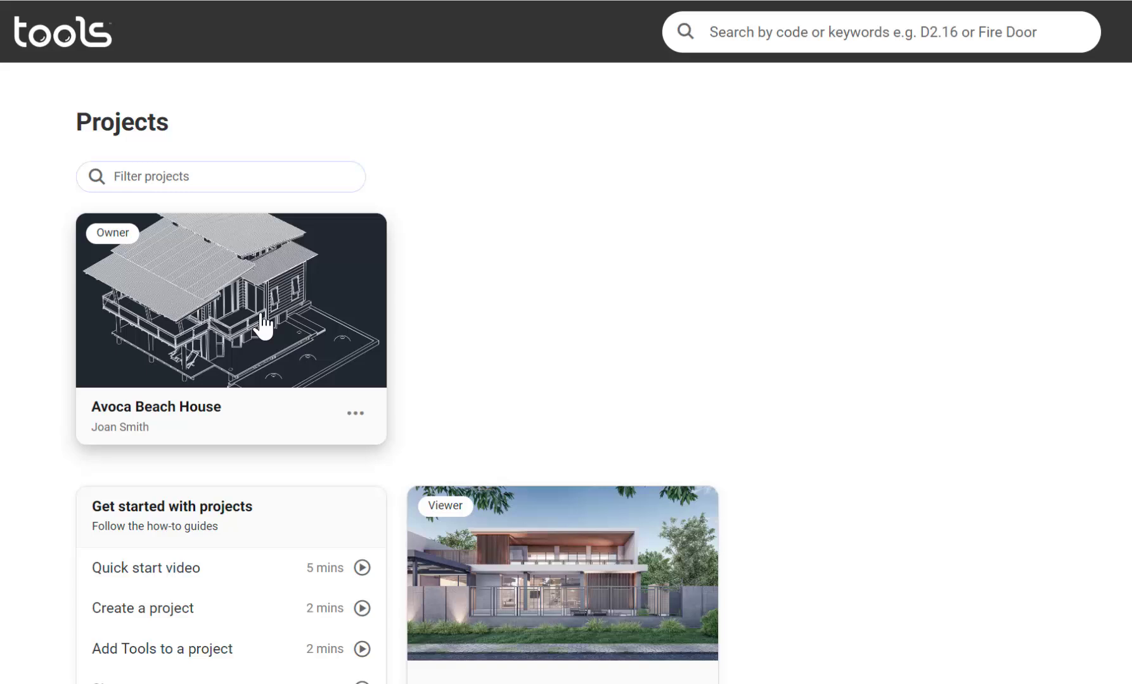
mouse_move(125, 251)
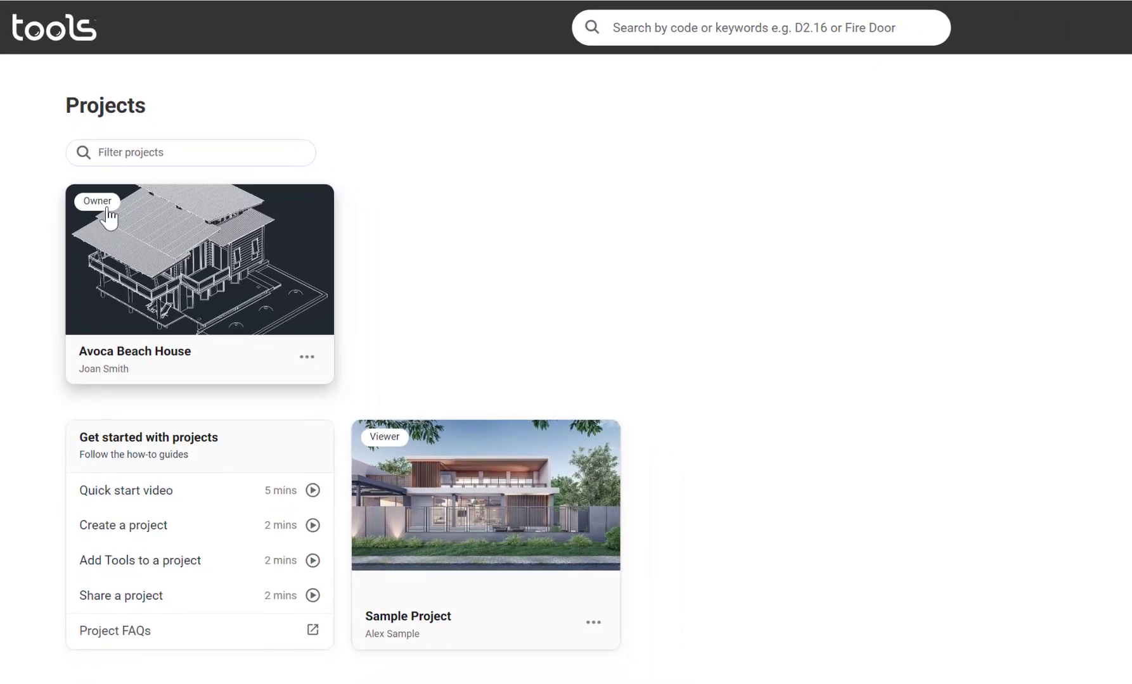
mouse_move(386, 498)
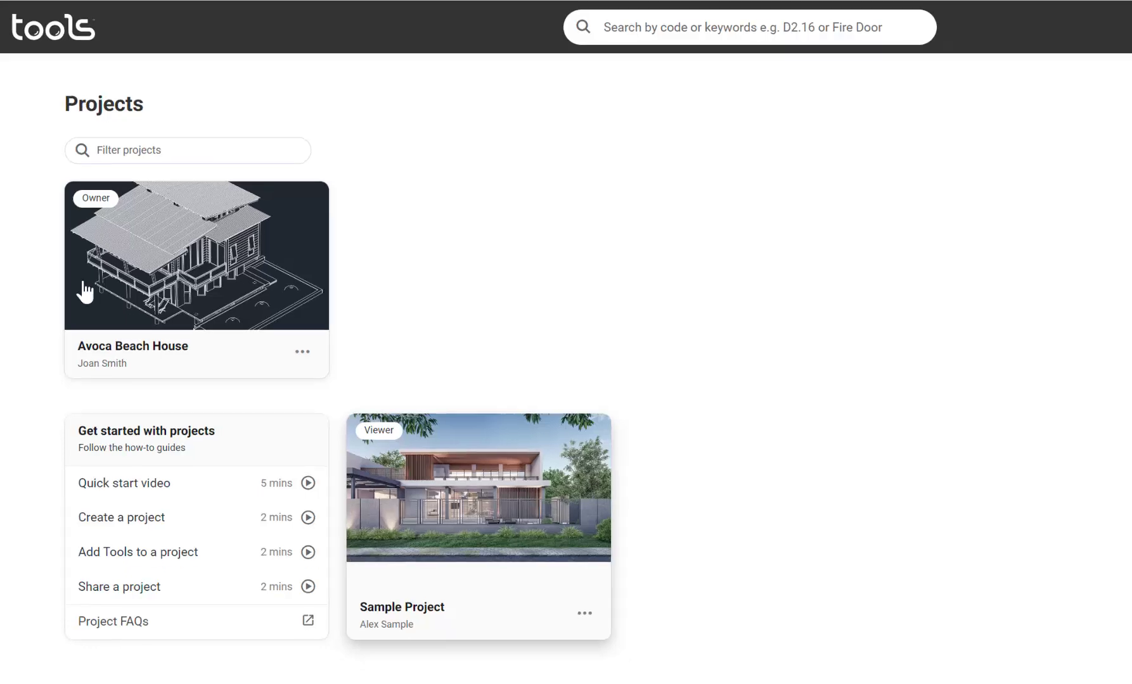
Open the Avoca Beach House card from the Projects list.
click(196, 254)
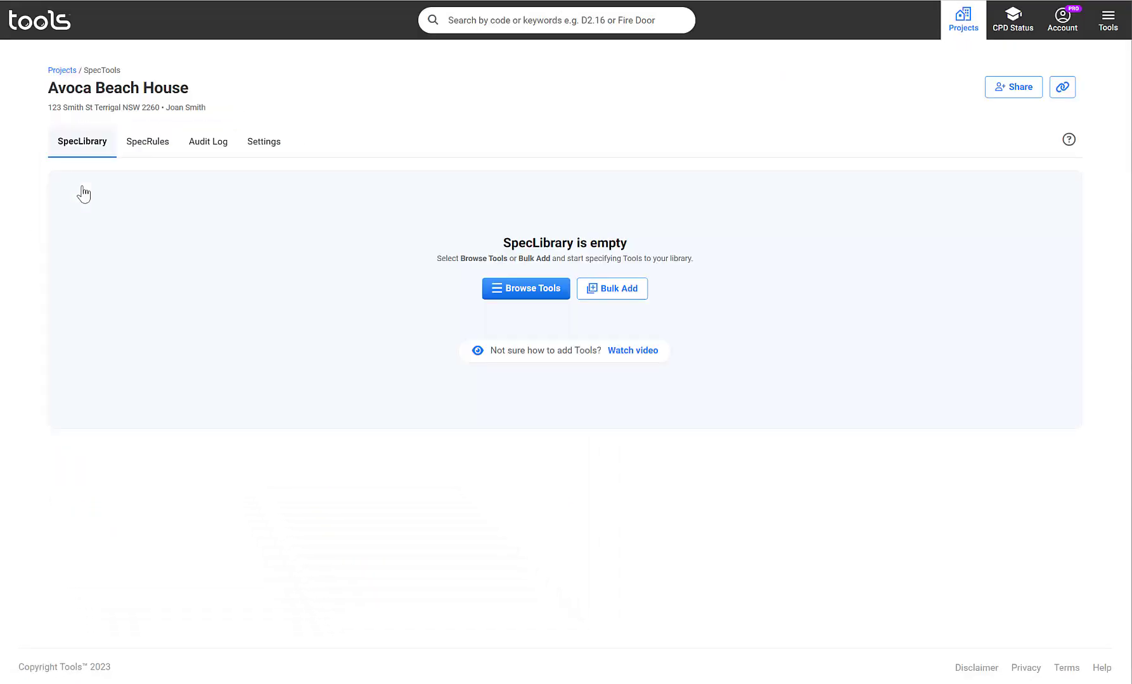